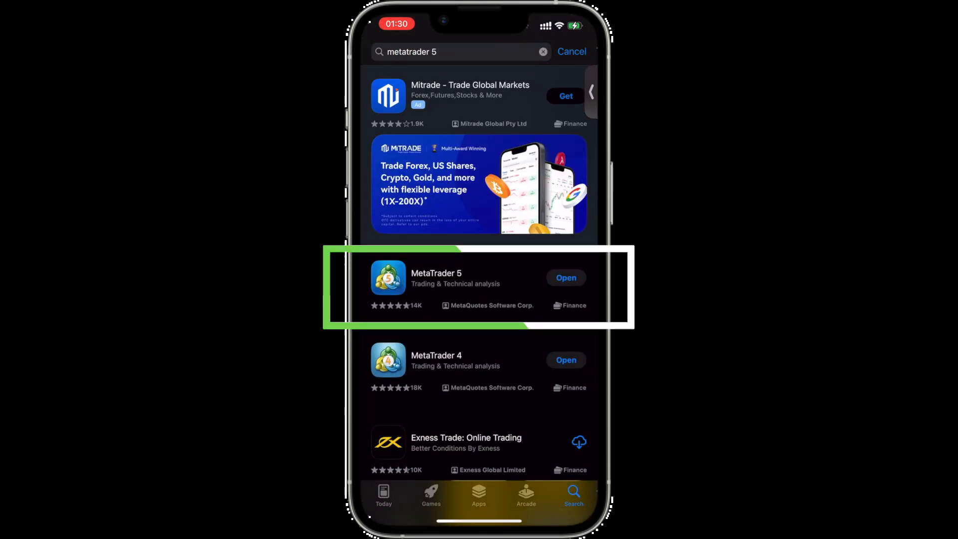
# - Launch MetaTrader 5 from its App Store listing so the Quotes list appears
pyautogui.click(454, 278)
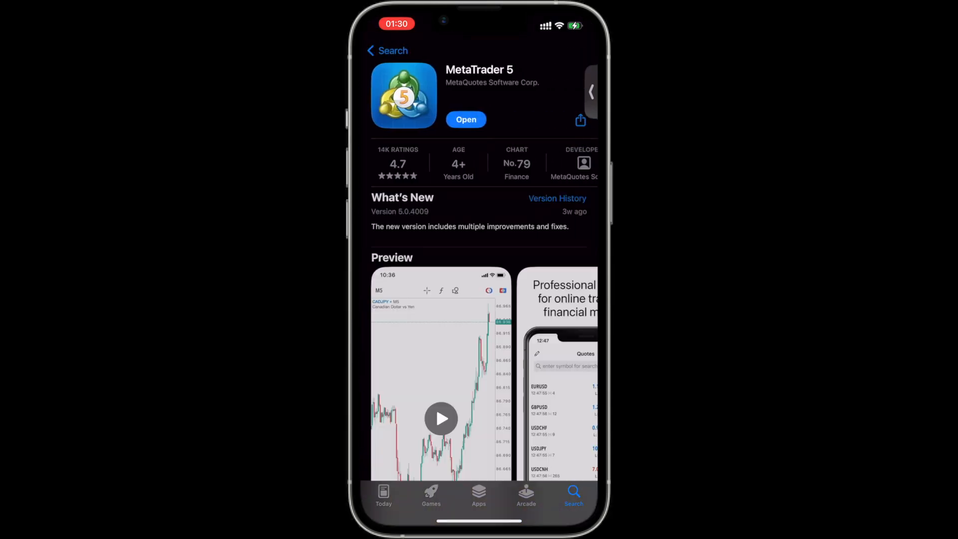
pyautogui.click(441, 418)
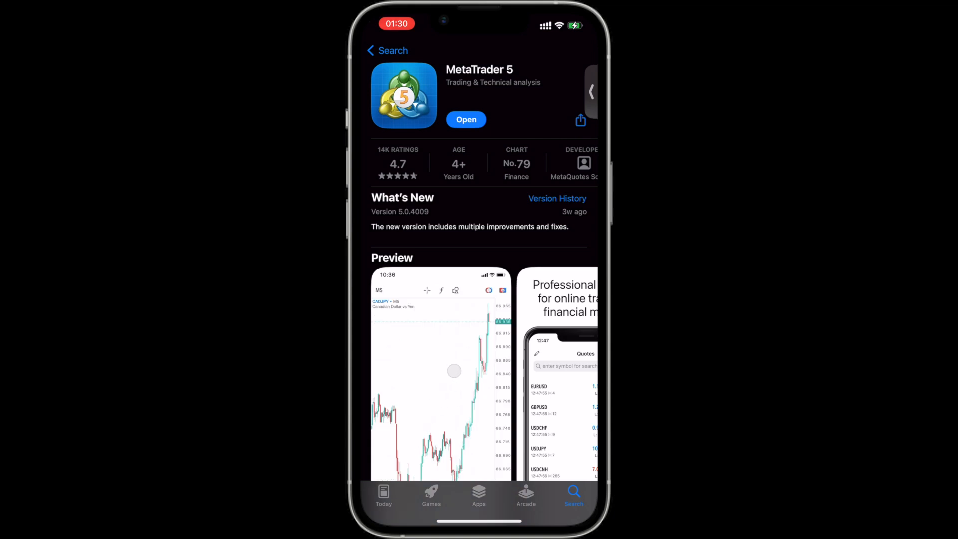
pyautogui.click(465, 120)
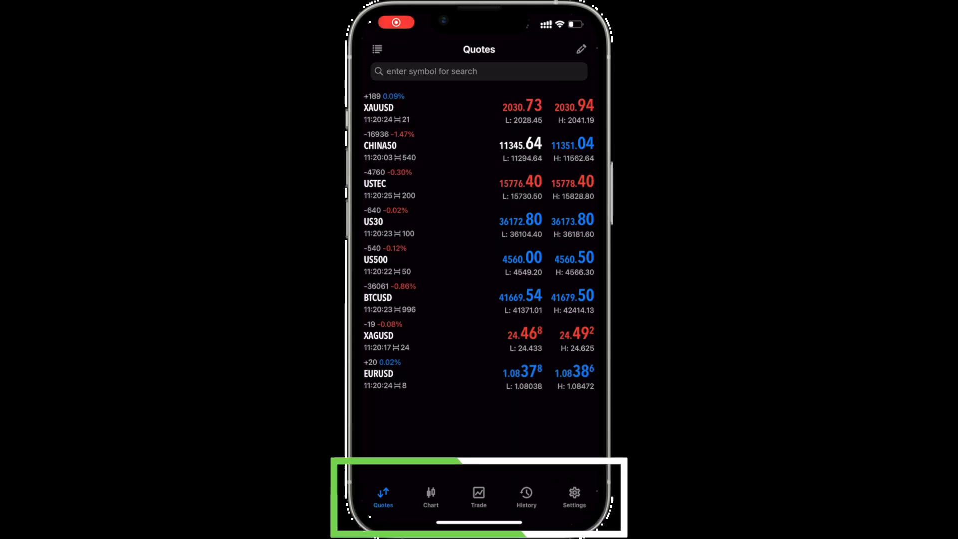
# - Reach the Brokers list via Settings > New Account
pyautogui.click(574, 495)
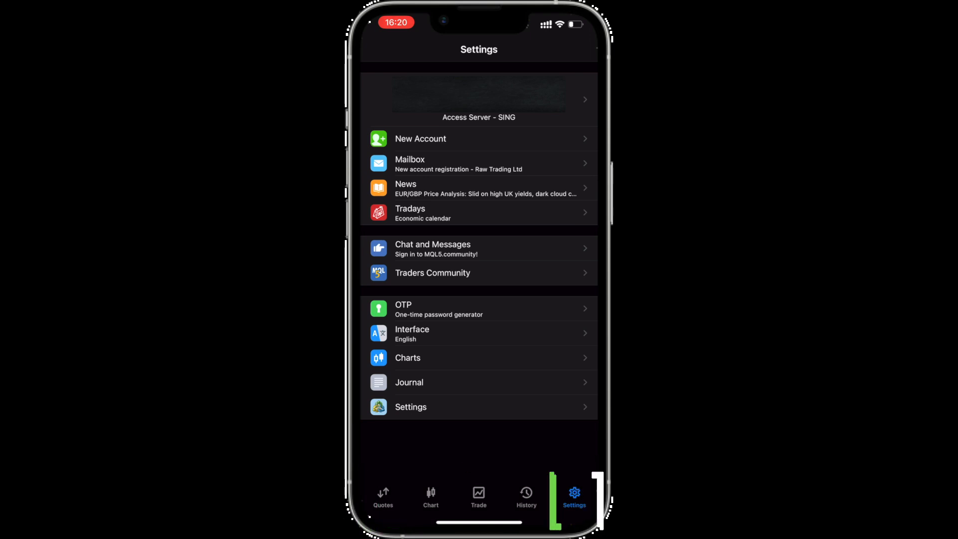
pyautogui.click(574, 494)
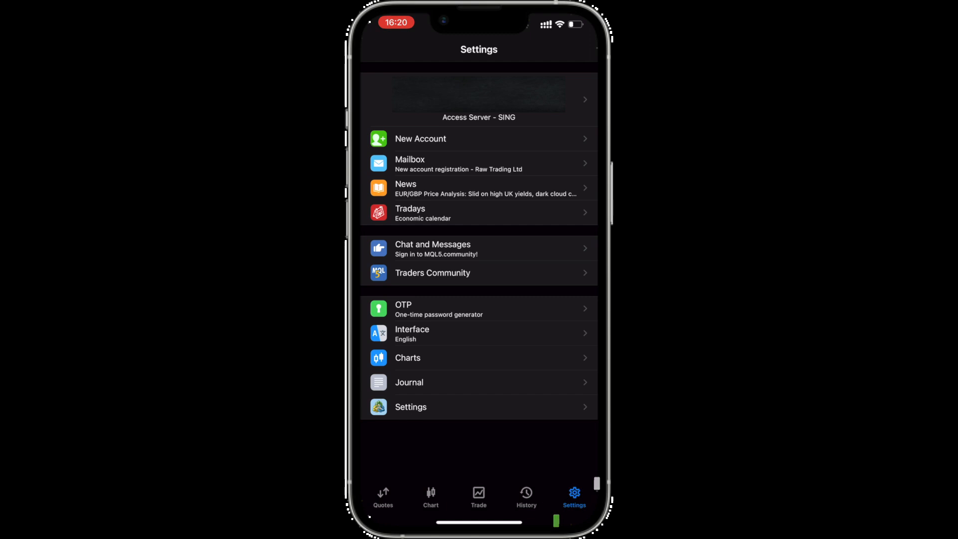
pyautogui.click(478, 139)
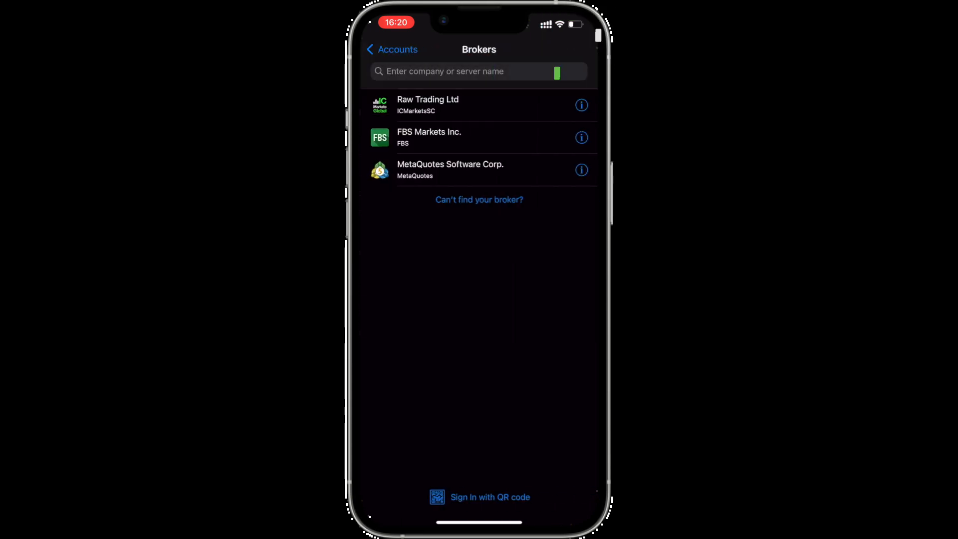
# - Search brokers for 'icmar' and choose Raw Trading Ltd to open its login form
pyautogui.click(463, 72)
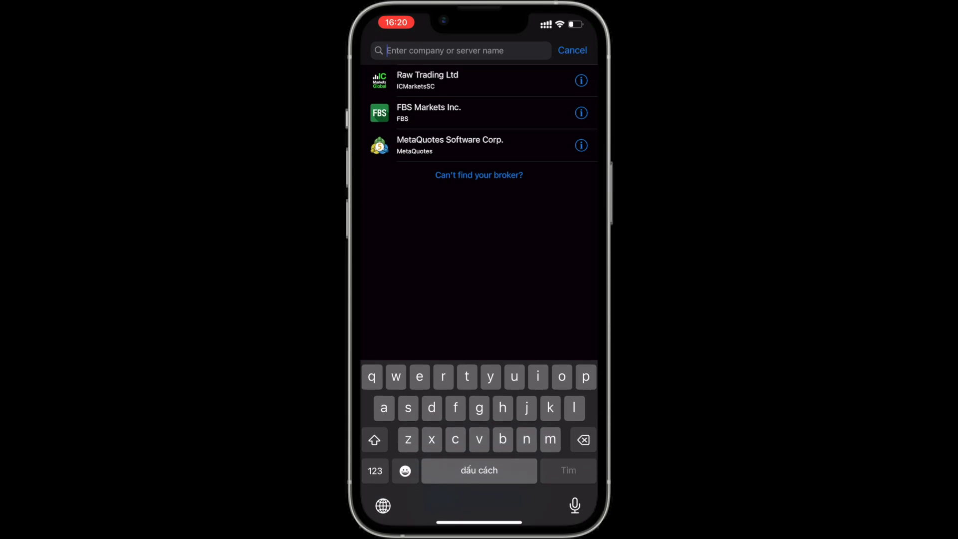
pyautogui.write('icmarkets')
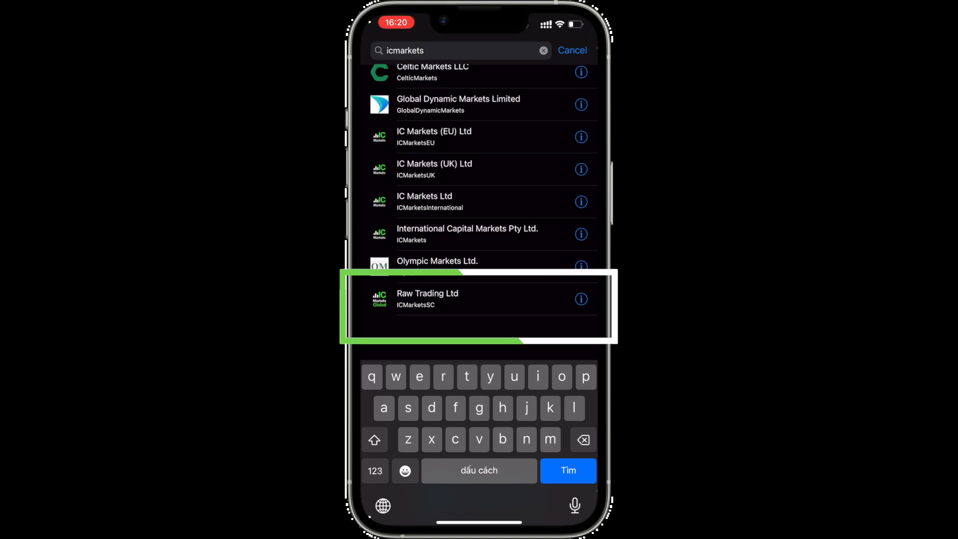
pyautogui.scroll(-3)
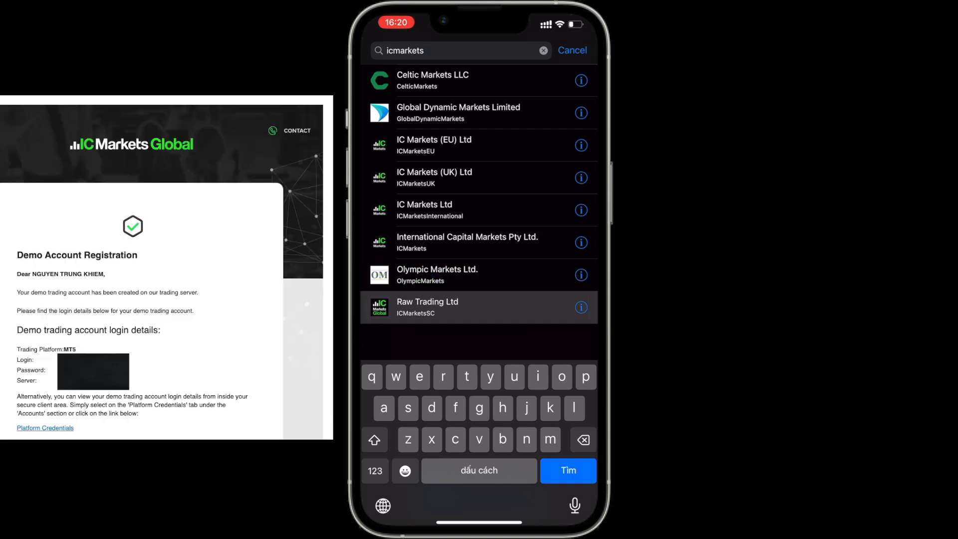
pyautogui.click(477, 308)
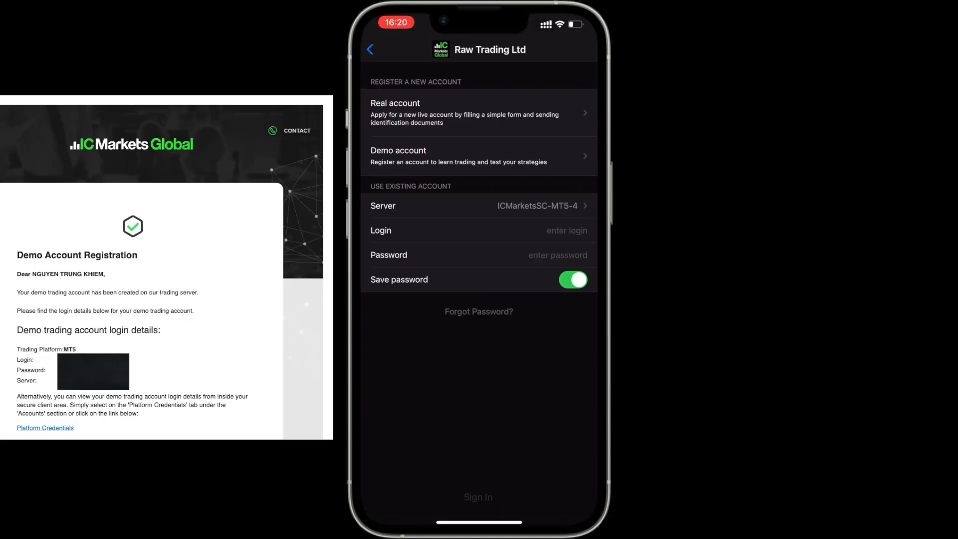
# - Sign in on the ICMarketsSC-Demo server to reach its Quotes list
pyautogui.click(479, 205)
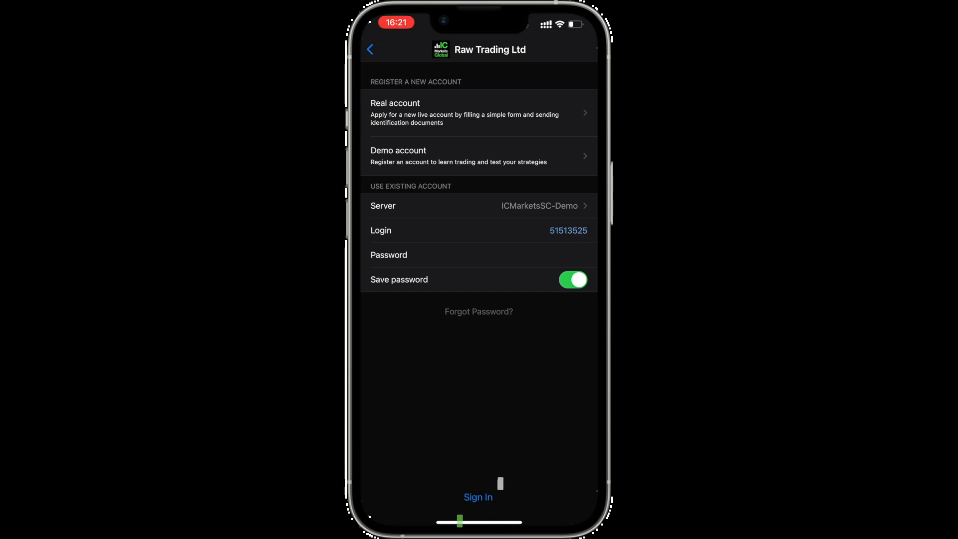
pyautogui.click(478, 496)
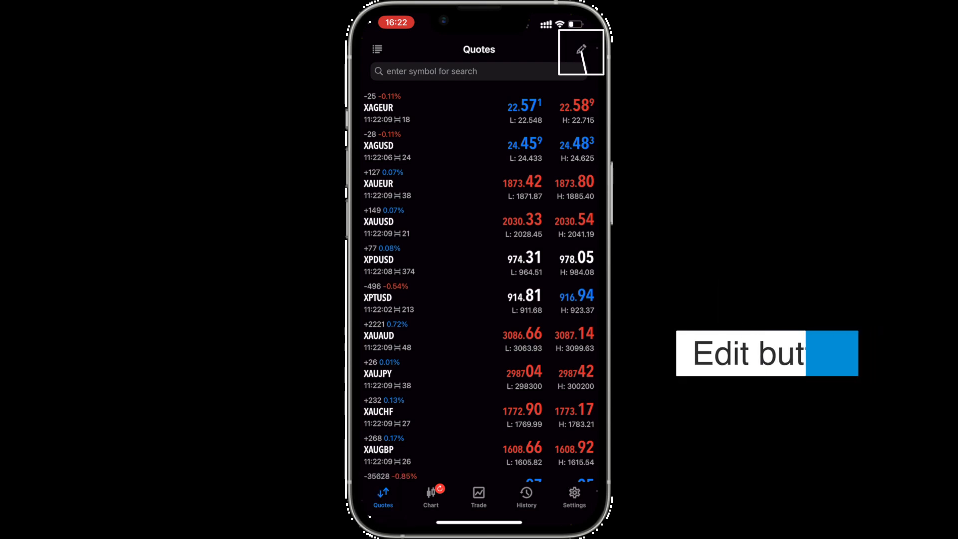
# - Delete unwanted symbols and add US indices so the watchlist holds BTCUSD, US30, US500, USTEC, XAUUSD
pyautogui.click(581, 51)
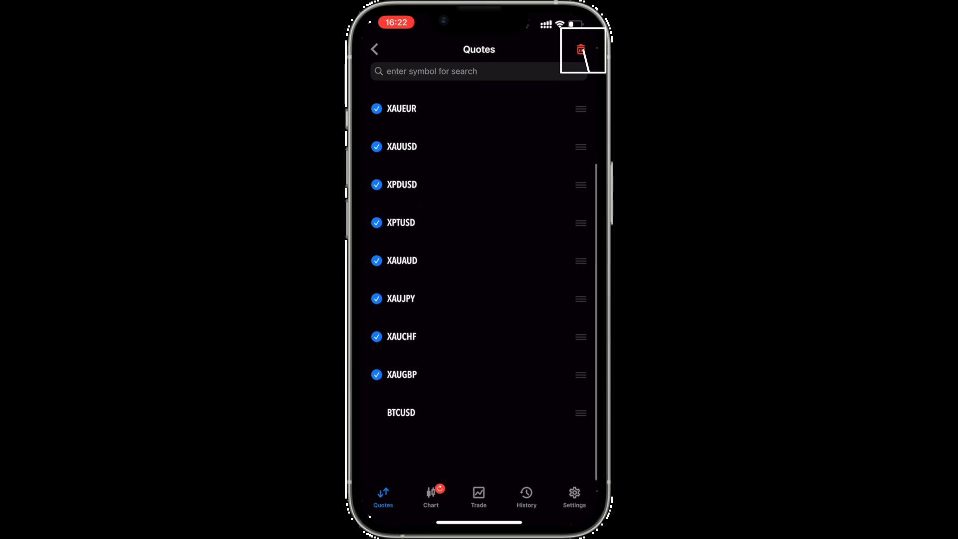
pyautogui.click(458, 72)
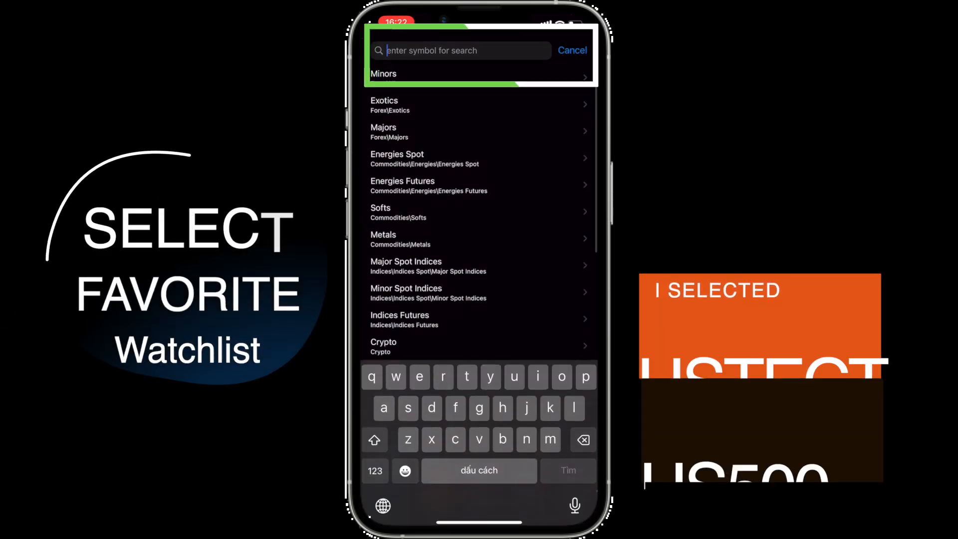
pyautogui.write('us')
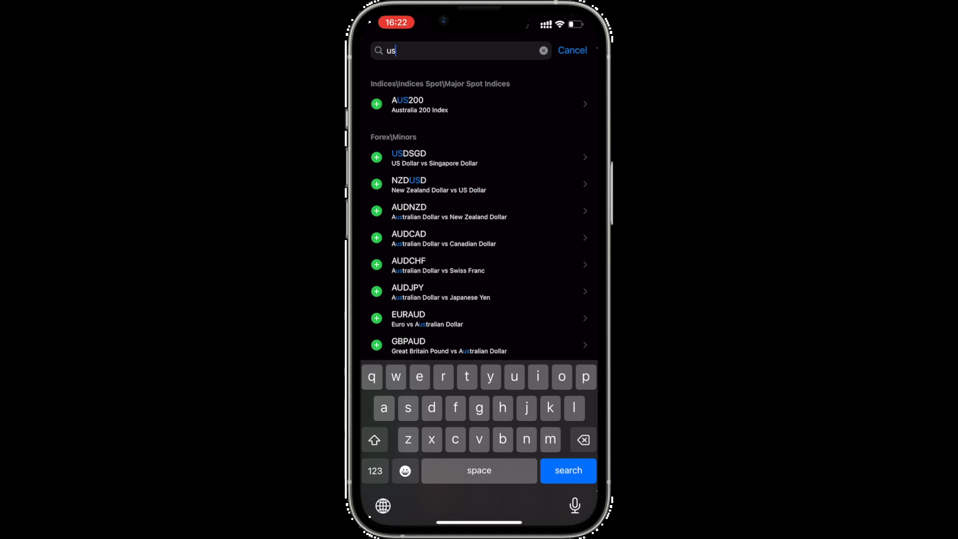
pyautogui.click(572, 50)
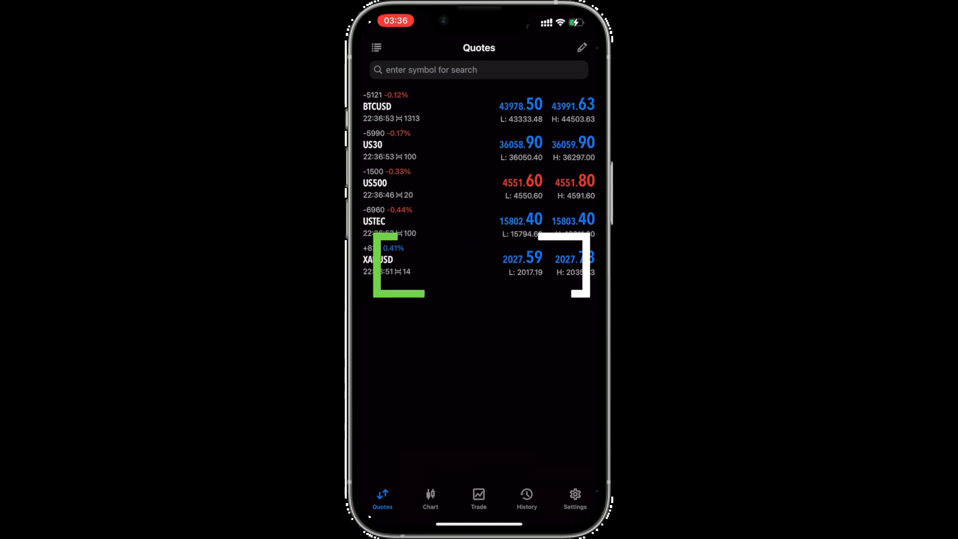
# - Open the XAUUSD price chart from Quotes and head to the M30 timeframe
pyautogui.click(393, 265)
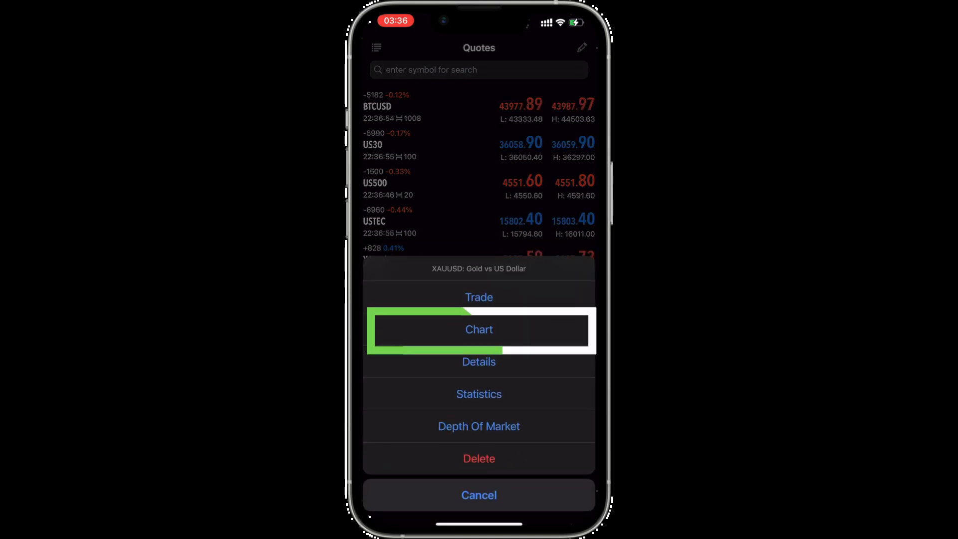
pyautogui.moveTo(479, 329)
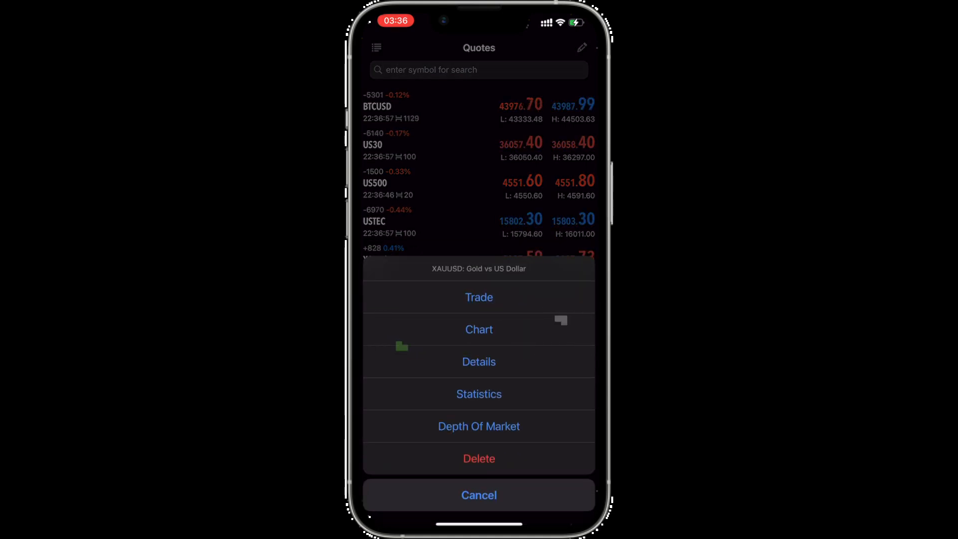
pyautogui.click(478, 329)
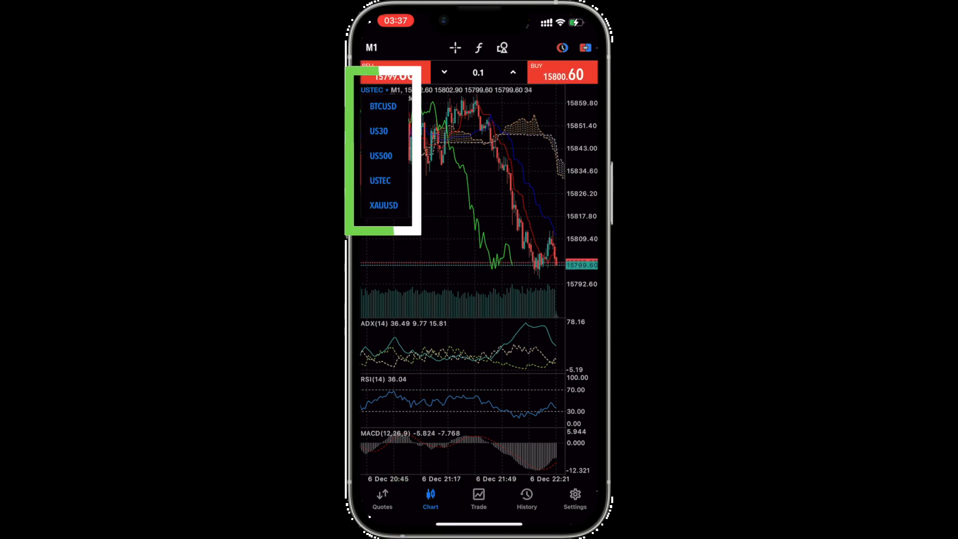
pyautogui.click(383, 206)
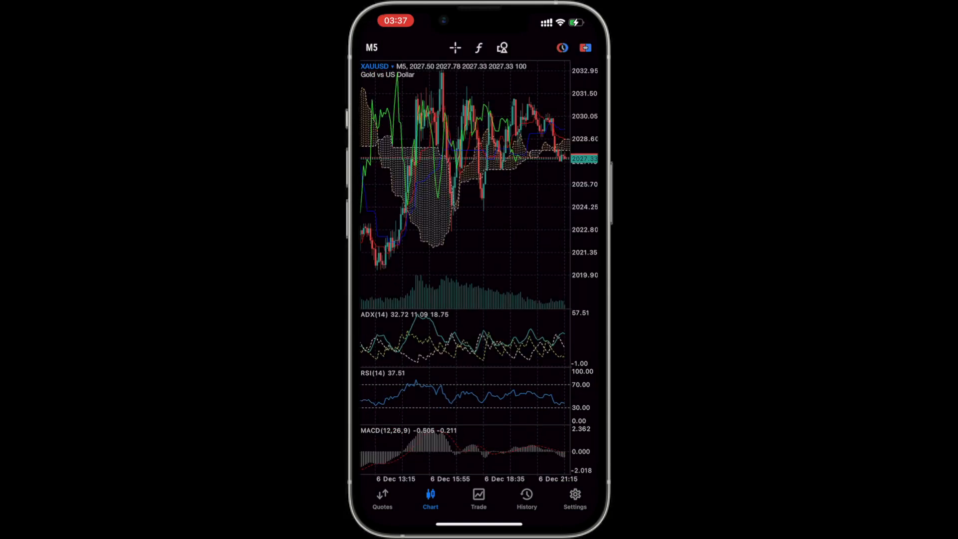
pyautogui.click(371, 47)
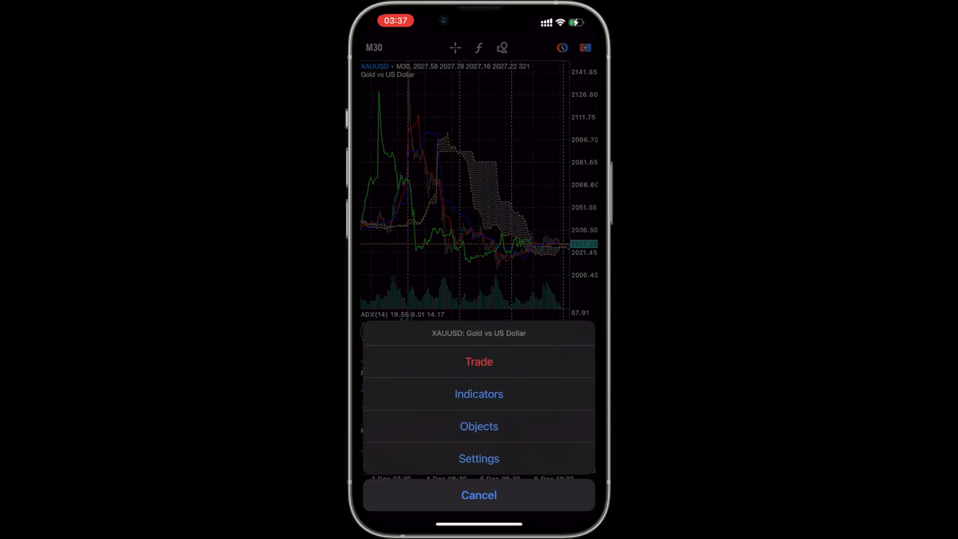
# - Bring up the Trade/Indicators/Objects action menu on the M30 gold chart
pyautogui.click(479, 457)
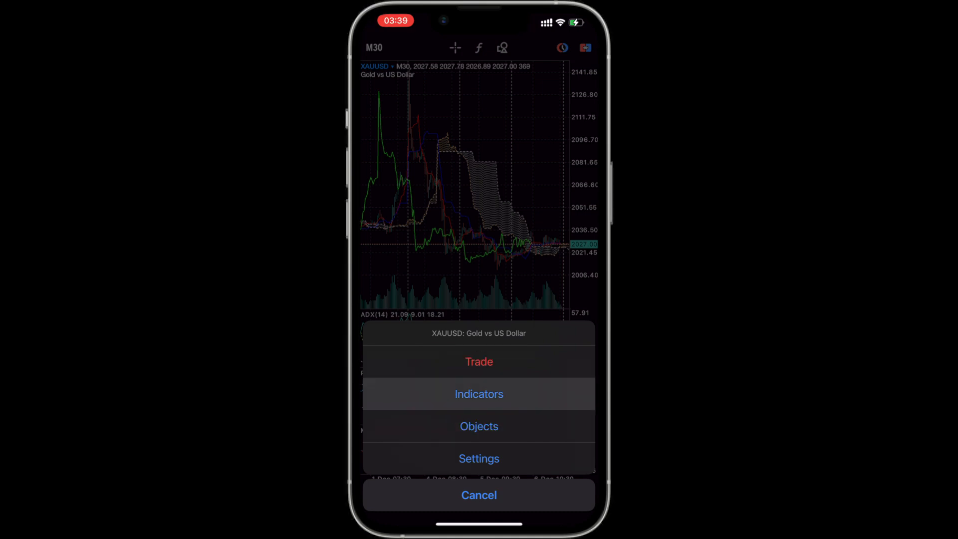
# - Remove MACD and add RSI(14) so only RSI(14) and ADX(14) panes remain
pyautogui.click(479, 394)
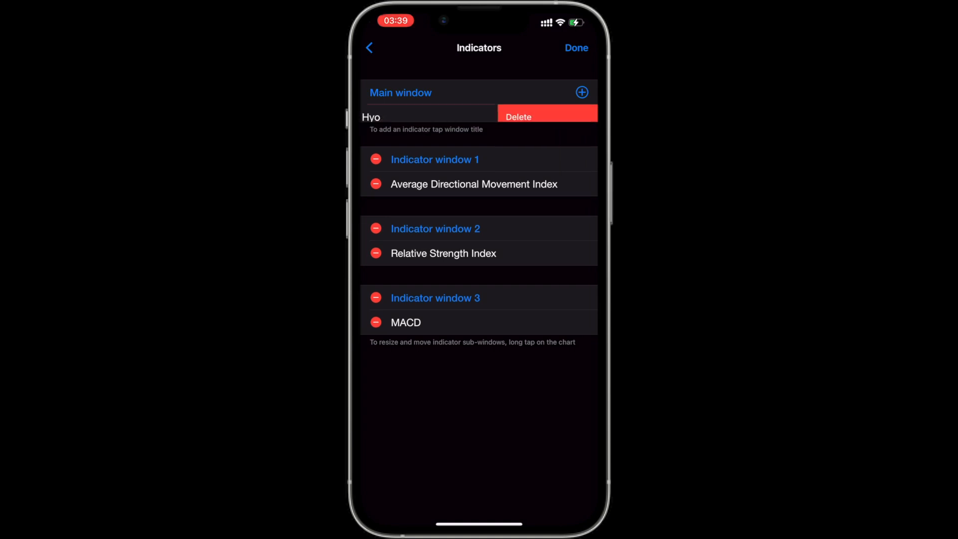
pyautogui.click(518, 116)
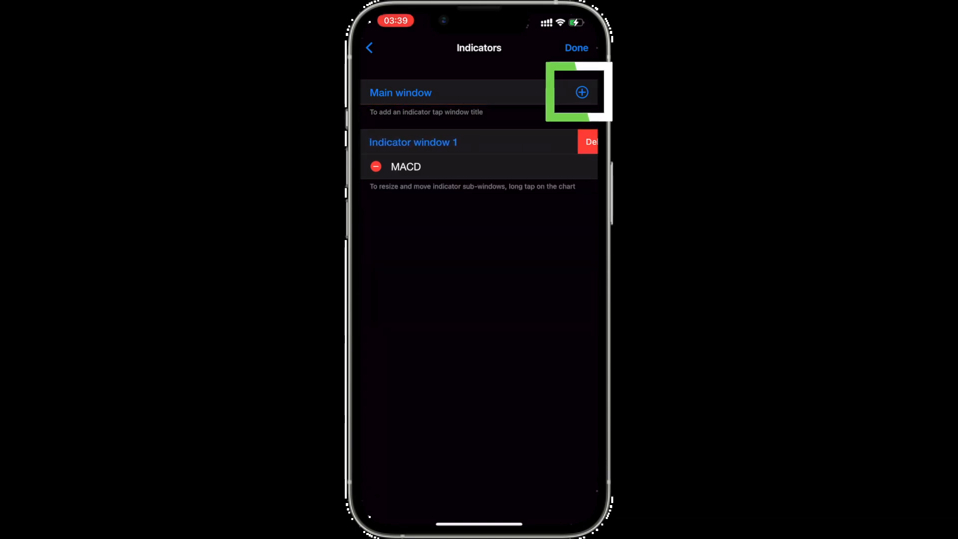
pyautogui.click(581, 92)
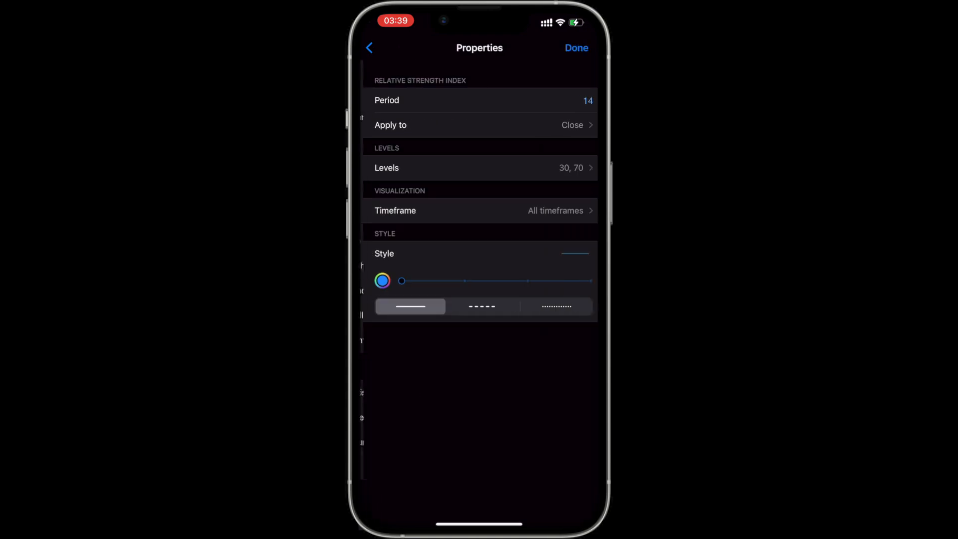
pyautogui.click(369, 48)
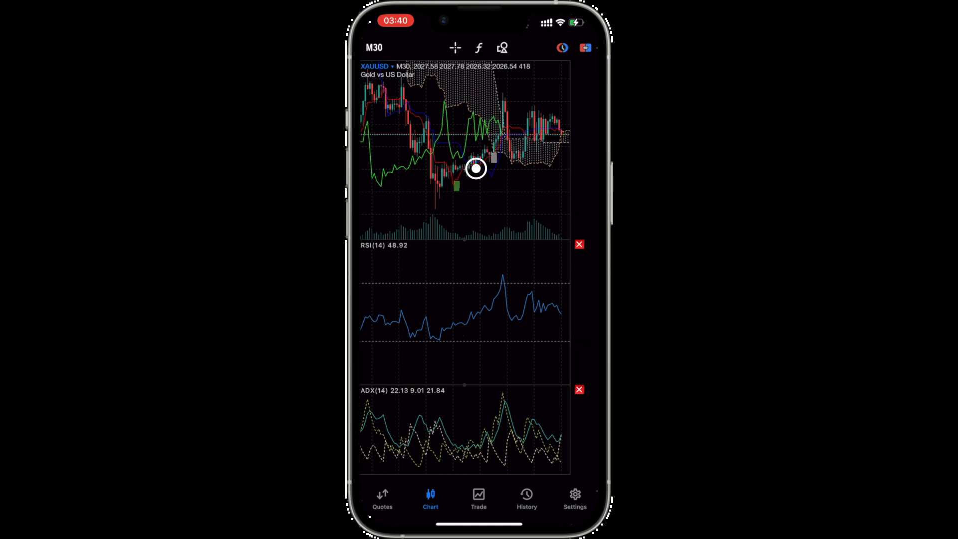
# - Drag the sub-window border down to enlarge the main price window
pyautogui.moveTo(475, 169); pyautogui.dragTo(478, 281)
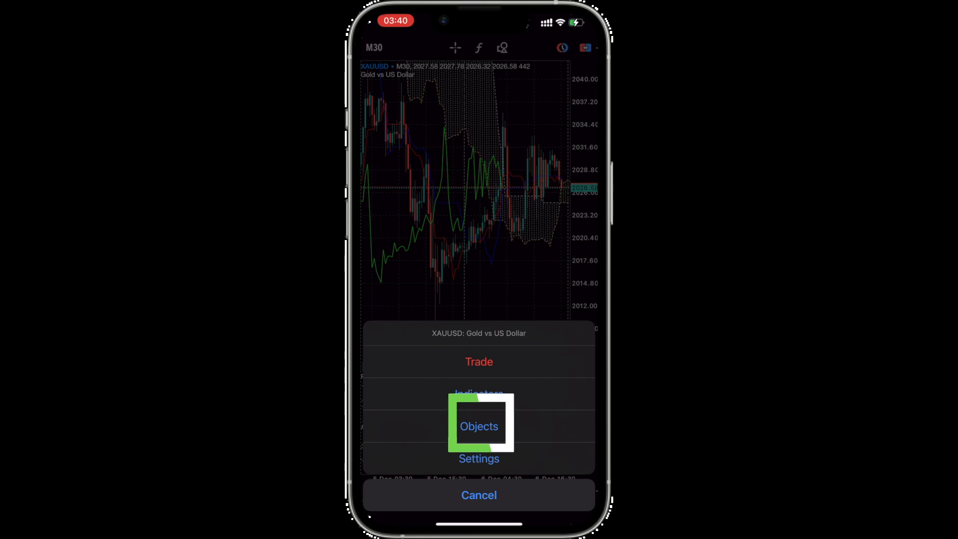
# - Place a Fibonacci Retracement from Add Object, then start a trendline on the chart
pyautogui.click(478, 426)
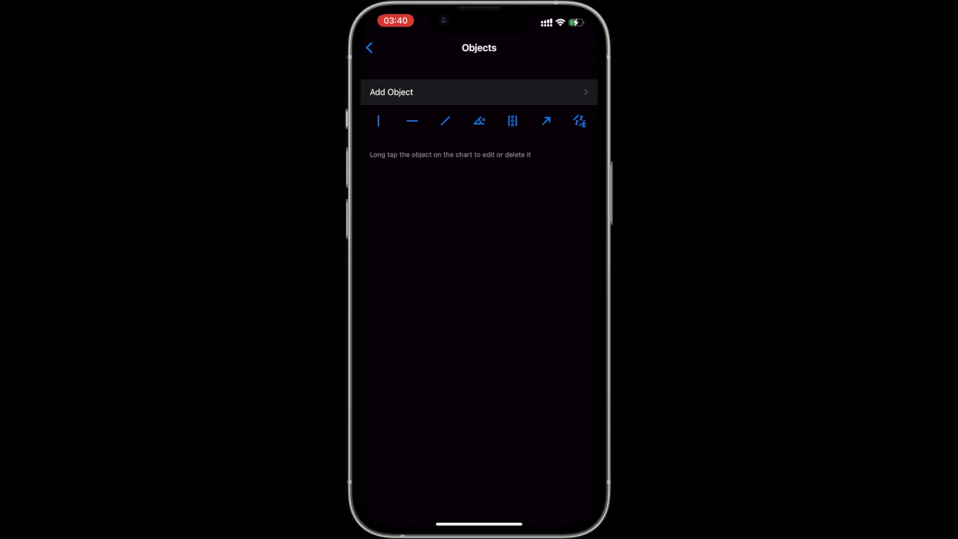
pyautogui.click(478, 92)
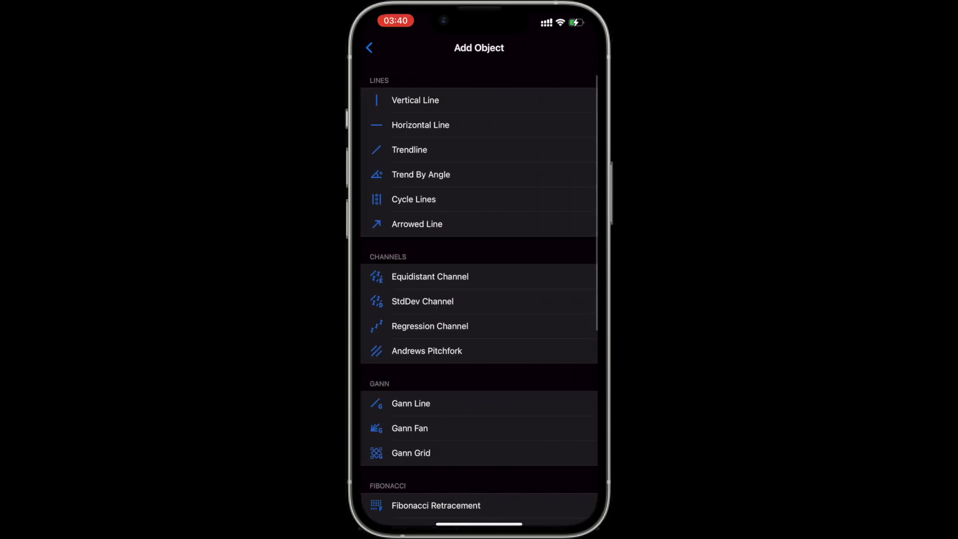
pyautogui.scroll(-3)
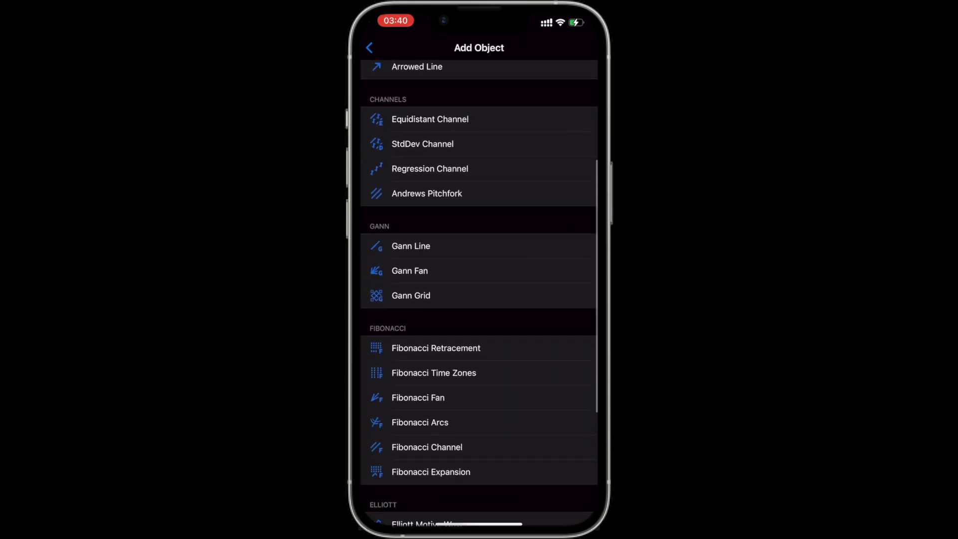
pyautogui.scroll(-3)
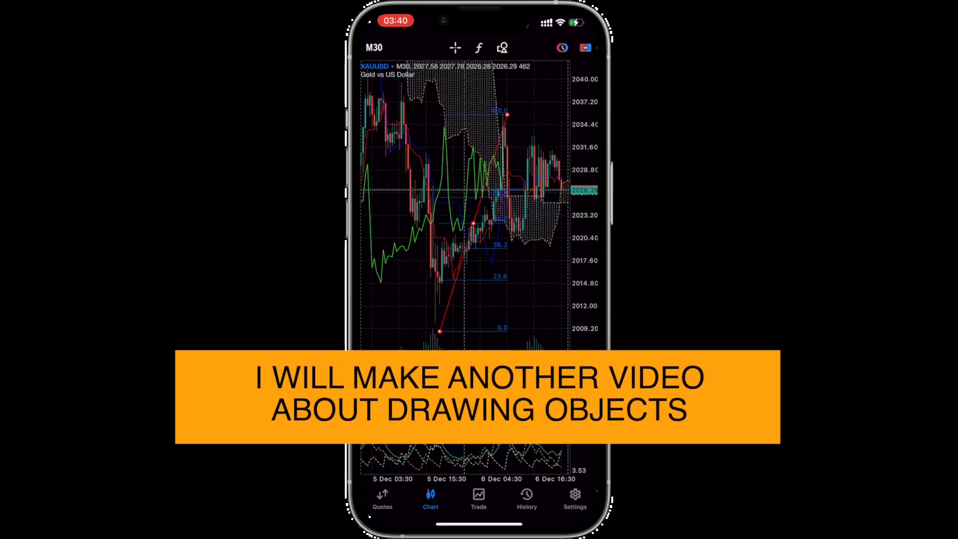
pyautogui.click(502, 47)
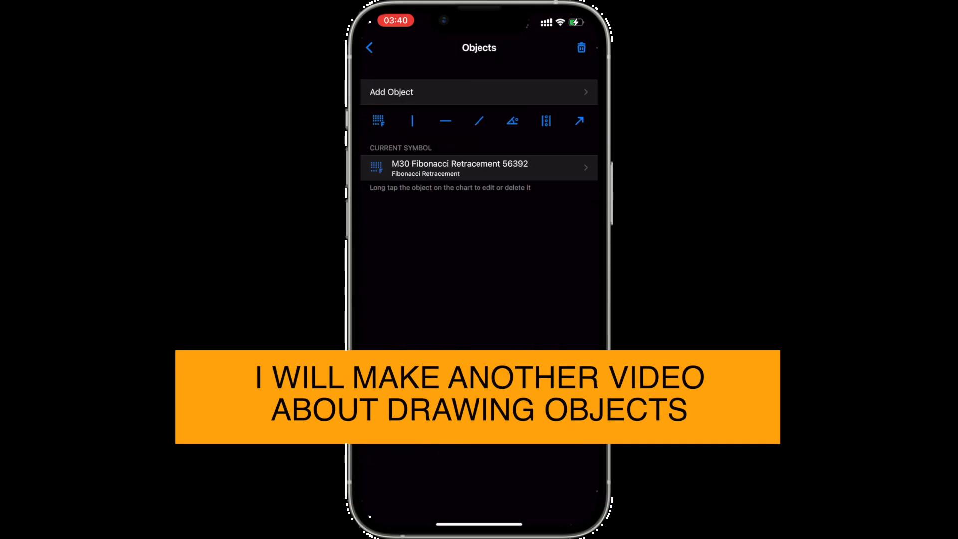
pyautogui.click(371, 47)
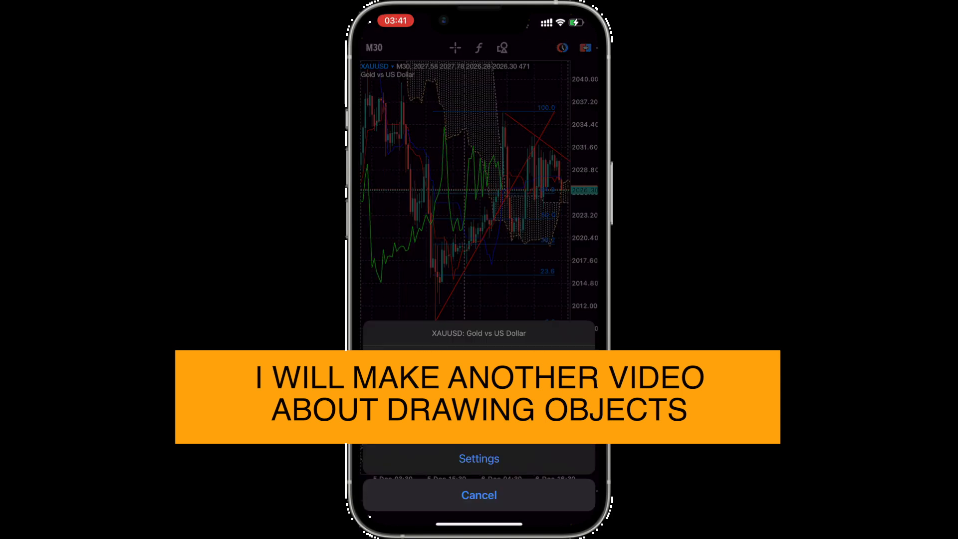
# - Delete the arrowed line from the XAUUSD chart and swipe-delete the Fibonacci Retracement in Objects
pyautogui.click(478, 495)
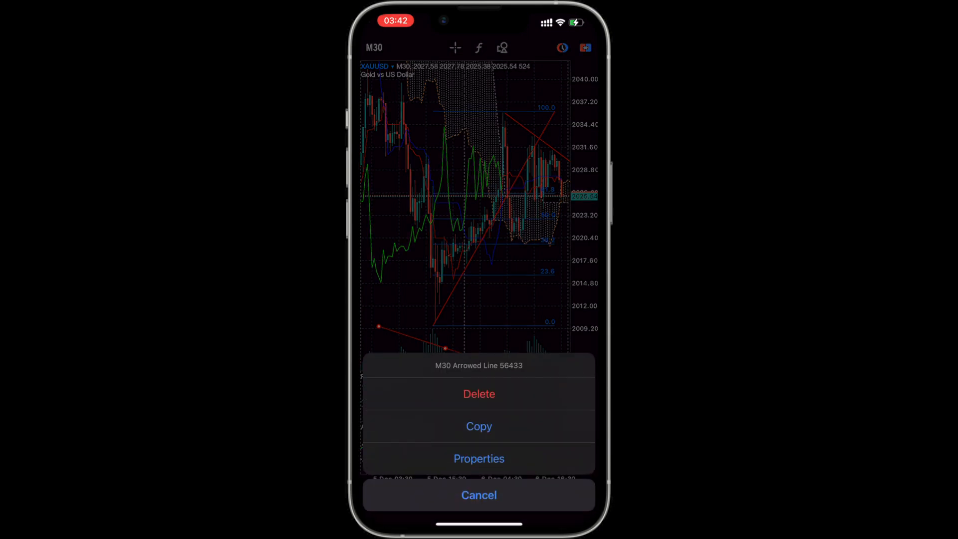
pyautogui.click(478, 495)
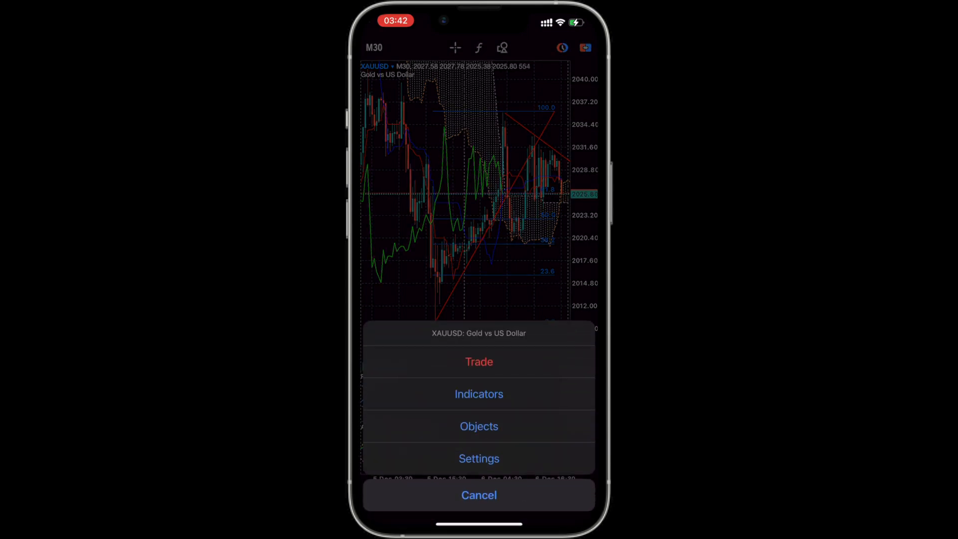
pyautogui.click(479, 426)
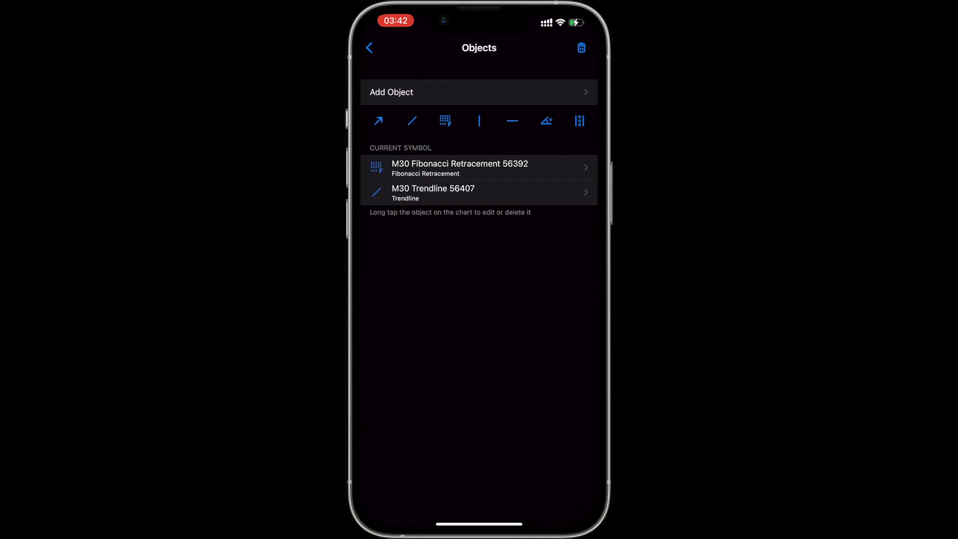
pyautogui.moveTo(518, 168); pyautogui.dragTo(379, 167)
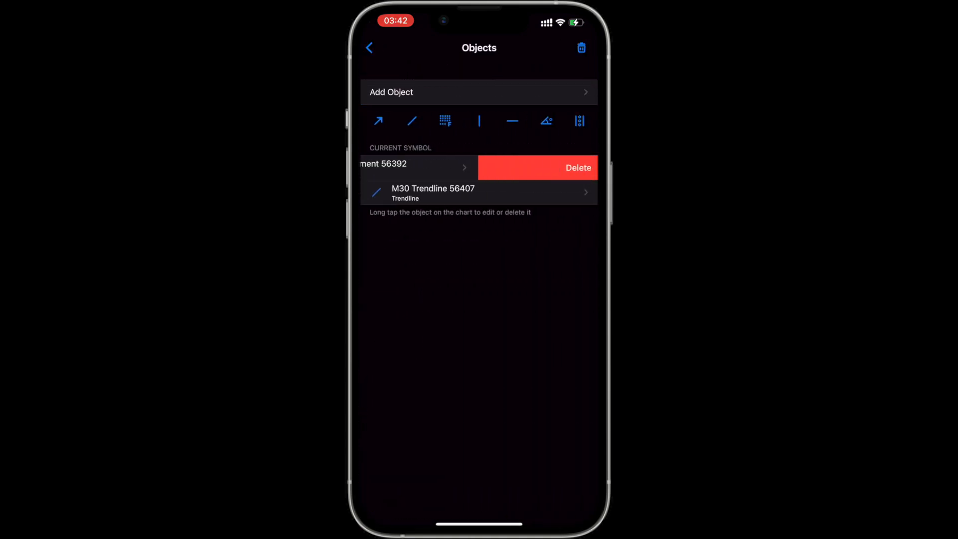
pyautogui.click(578, 168)
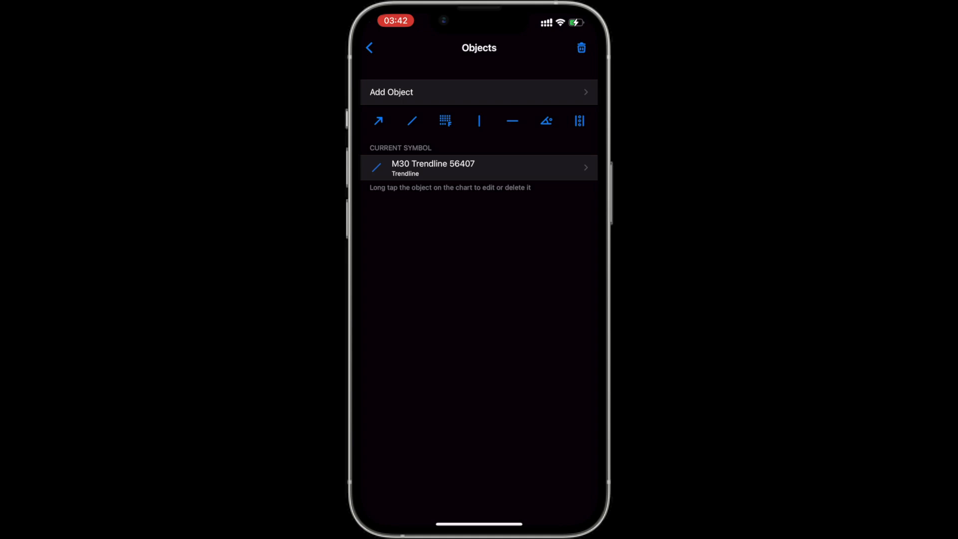
# - Delete all remaining chart objects and return to the cleared gold chart
pyautogui.click(580, 48)
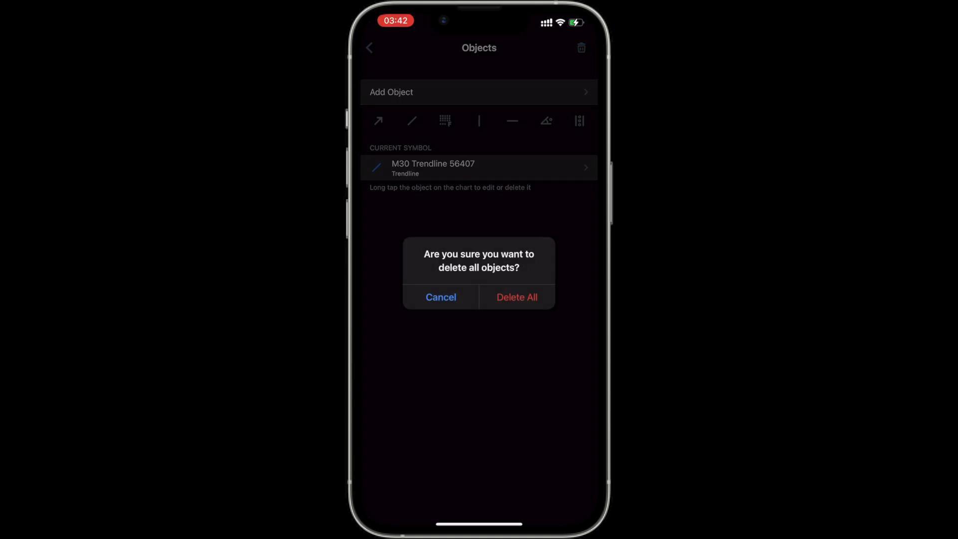
pyautogui.click(517, 297)
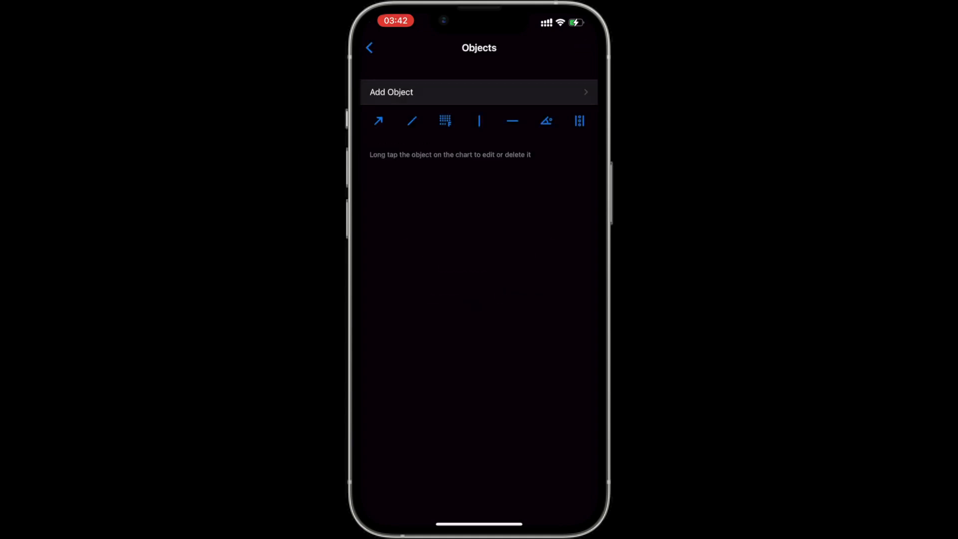
pyautogui.click(370, 47)
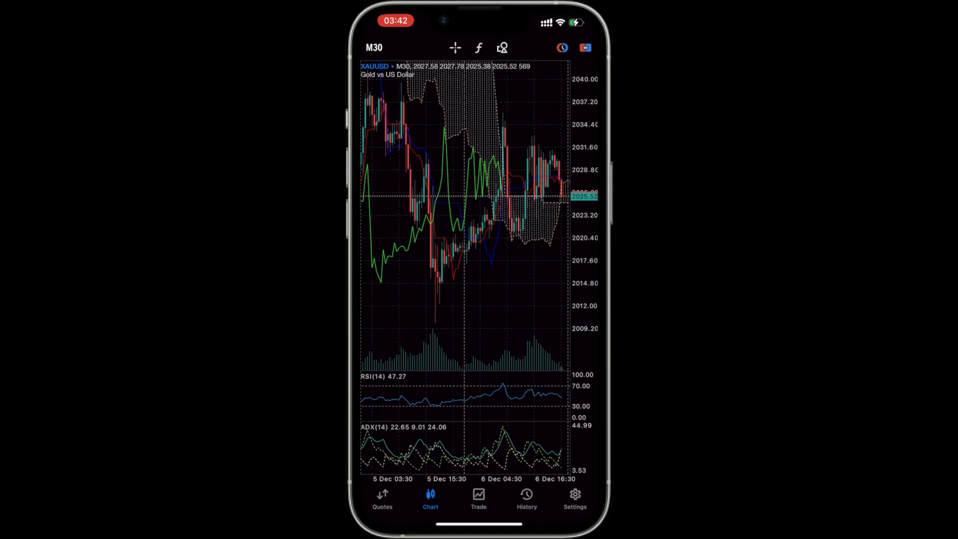
# - Start a new order for USTEC from the Quotes list, keeping USTEC as the symbol
pyautogui.click(381, 501)
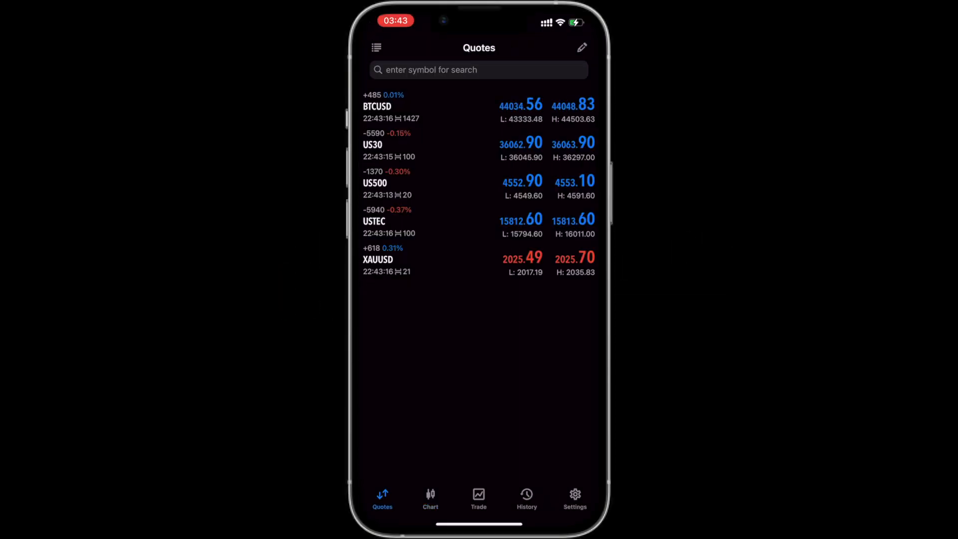
pyautogui.click(387, 225)
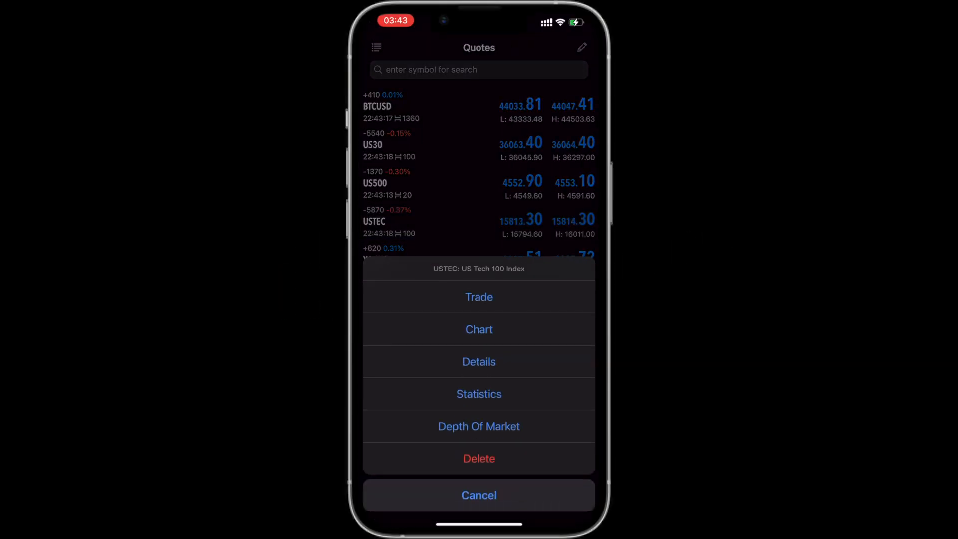
pyautogui.click(479, 297)
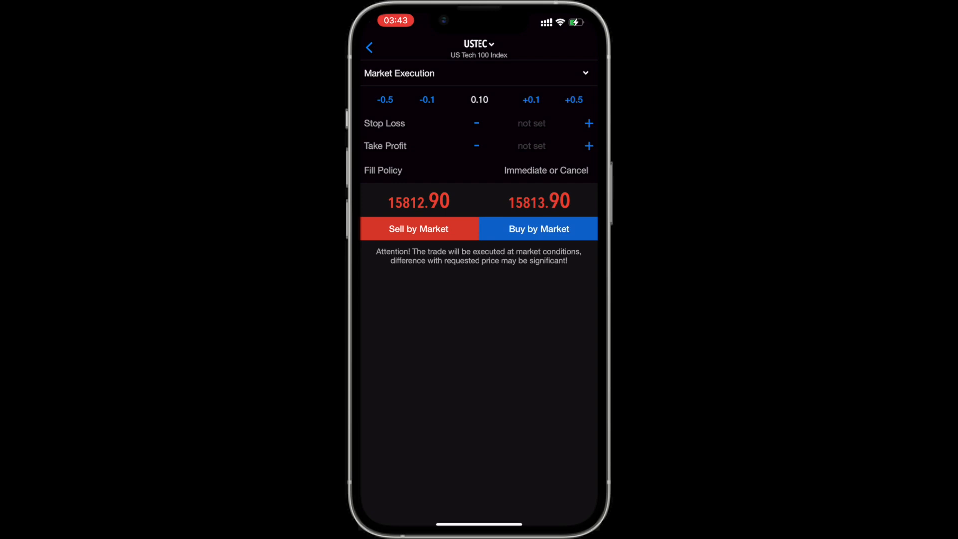
pyautogui.click(479, 43)
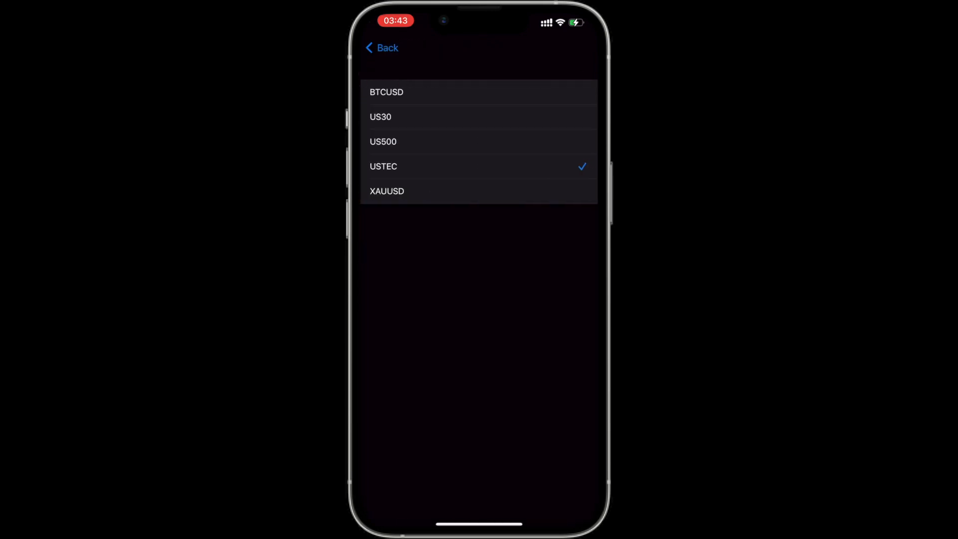
pyautogui.click(383, 165)
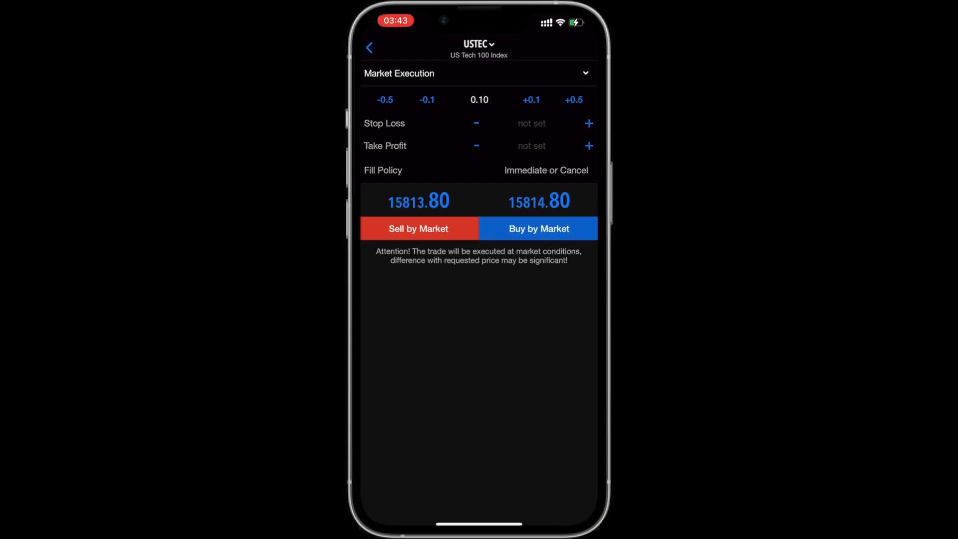
# - Sell 0.60 lots of USTEC at market and dismiss the confirmation
pyautogui.click(574, 99)
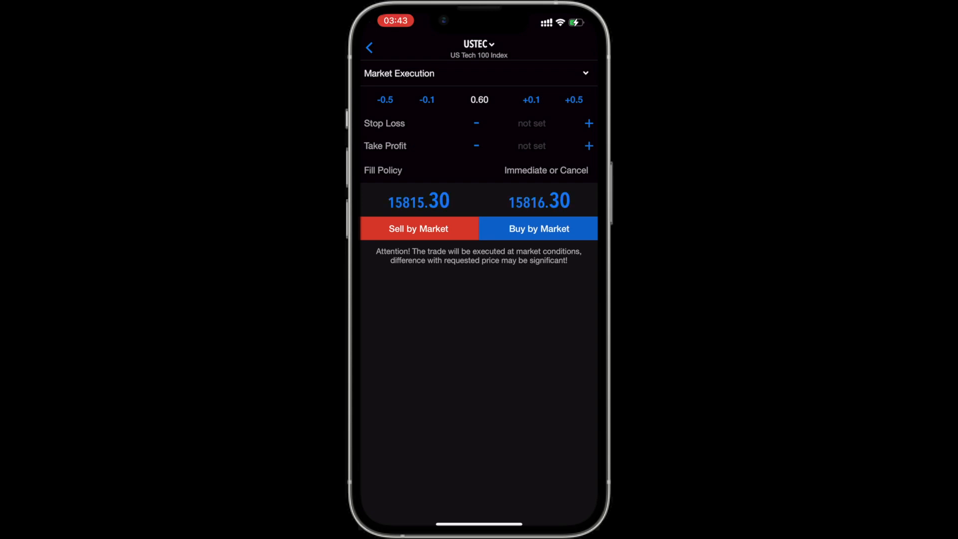
pyautogui.click(418, 228)
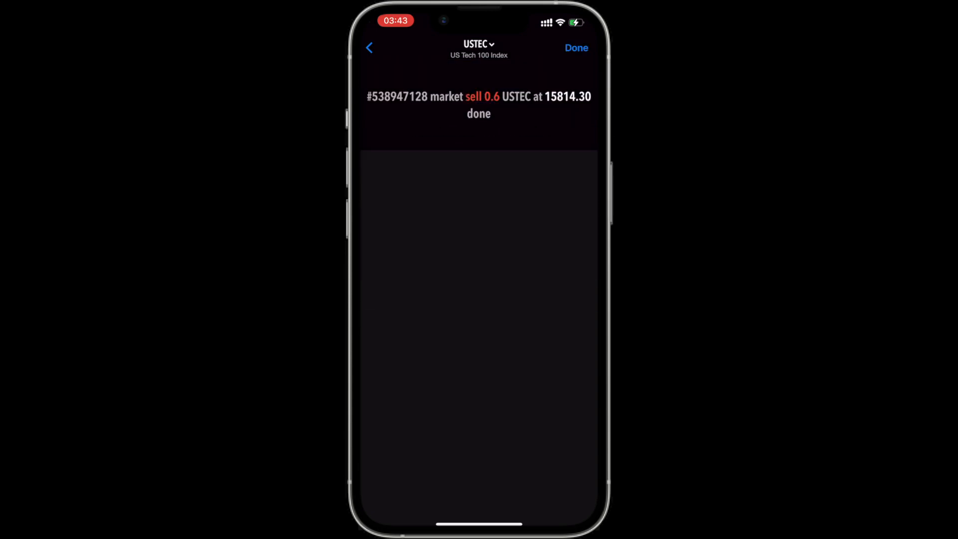
pyautogui.click(576, 48)
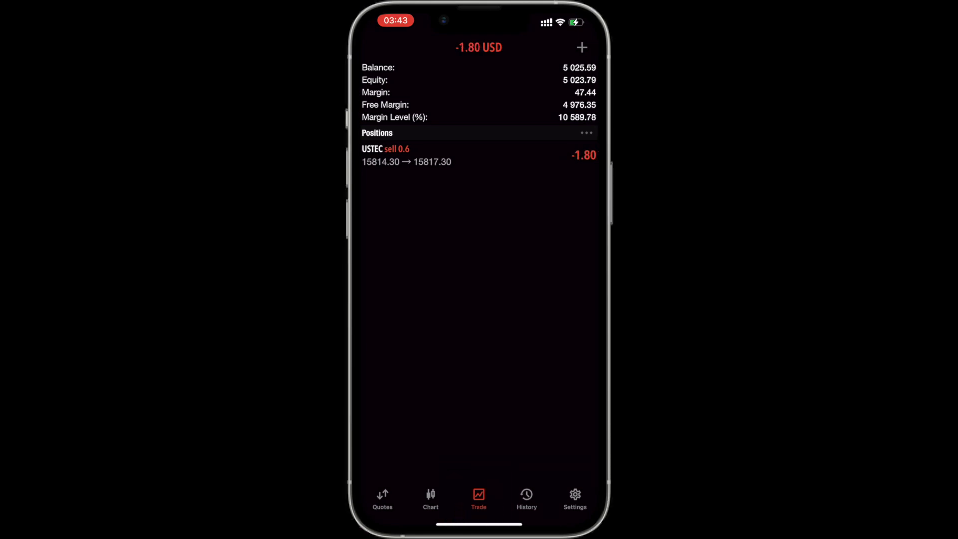
# - Enable One Click Trading on the chart, accept its terms, and instantly sell 1 lot of US30
pyautogui.click(429, 498)
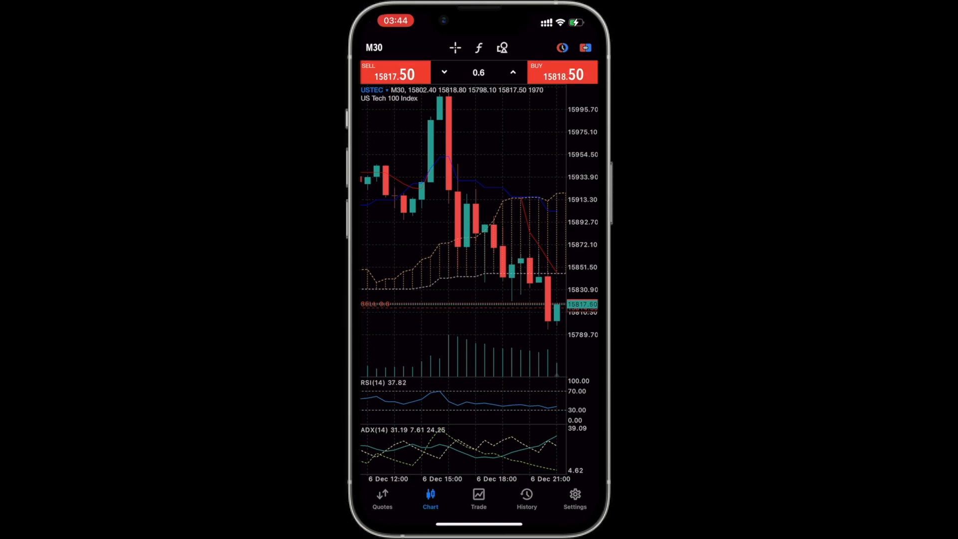
pyautogui.click(478, 72)
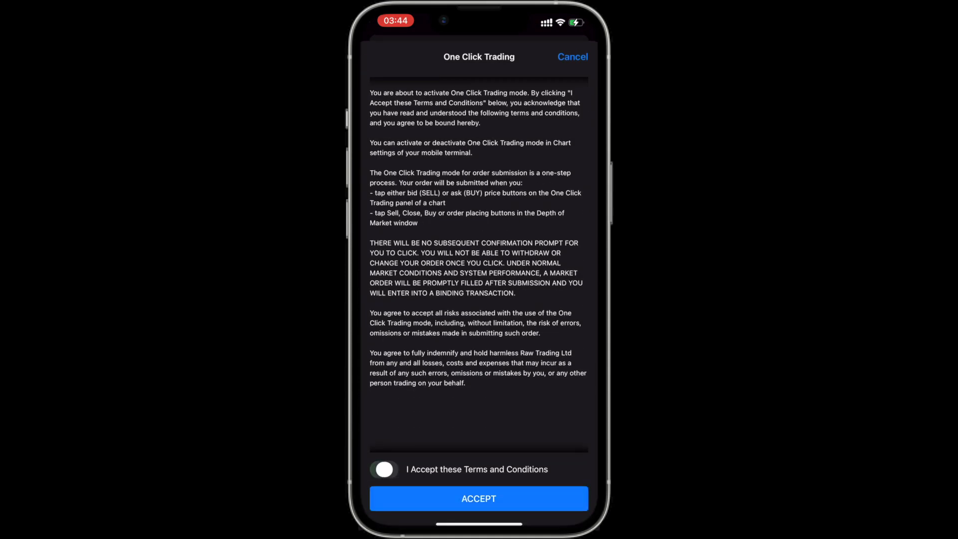
pyautogui.click(477, 498)
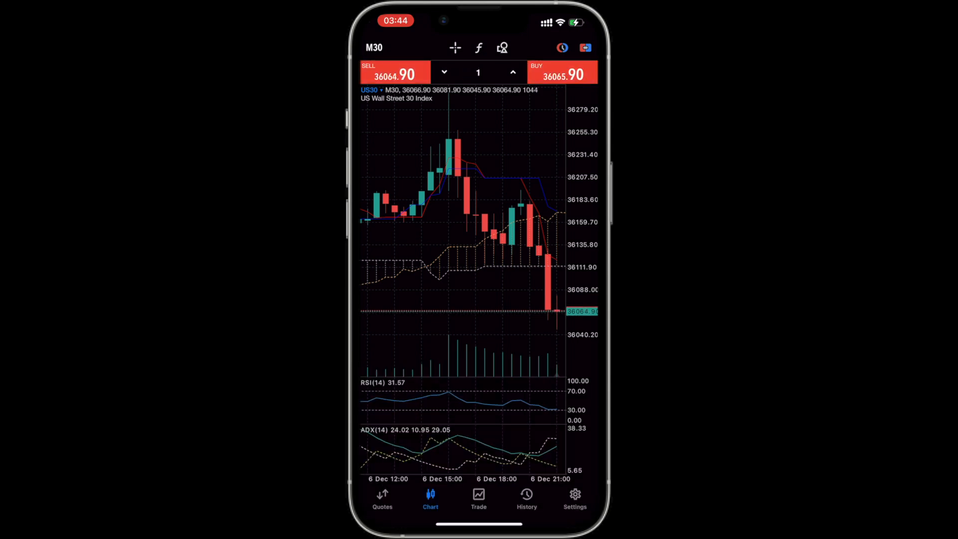
pyautogui.click(478, 498)
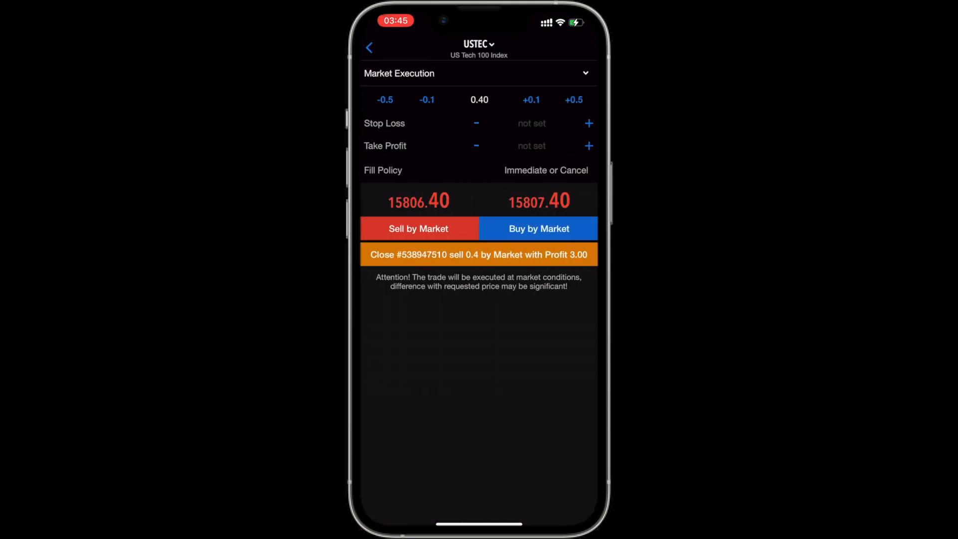
# - Close the 0.4-lot USTEC sell, bulk-close all positions, and show them in History
pyautogui.click(538, 228)
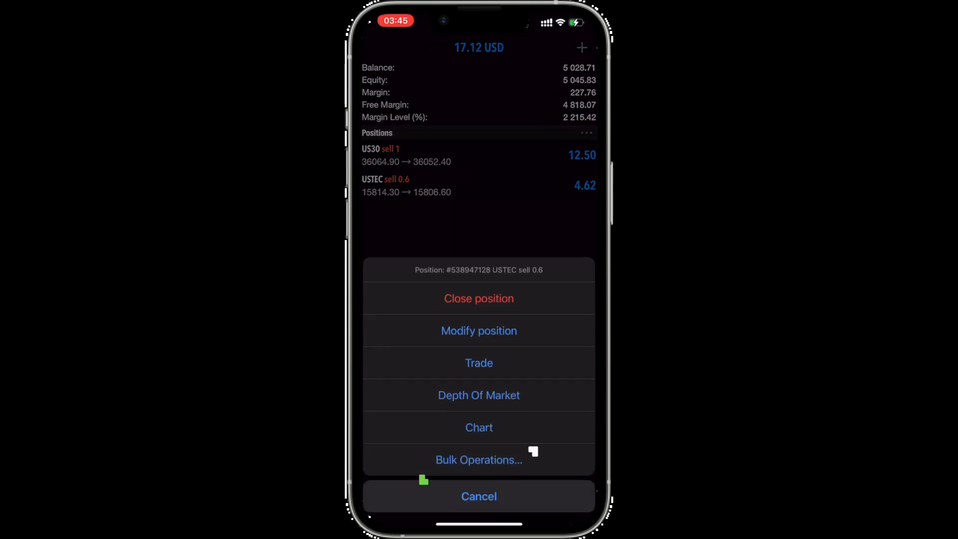
pyautogui.click(479, 459)
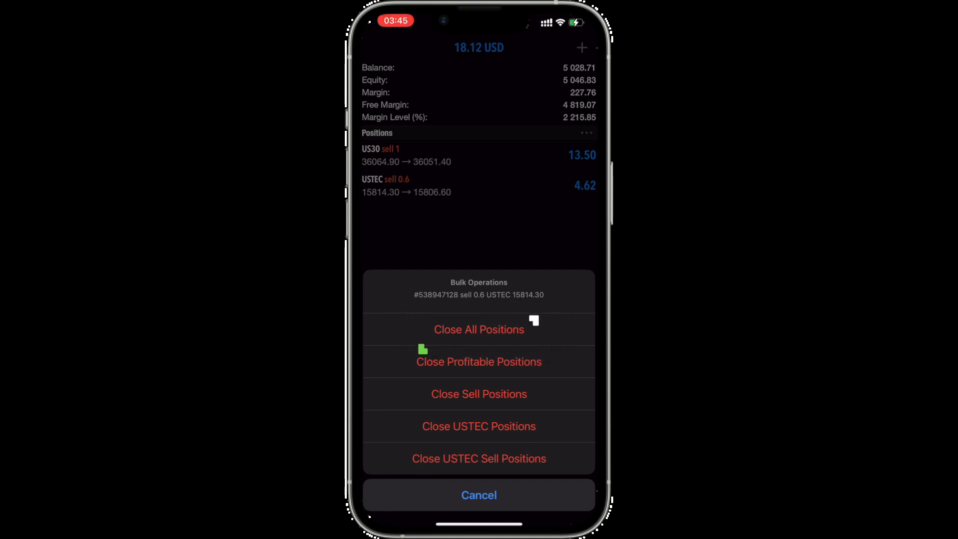
pyautogui.click(479, 330)
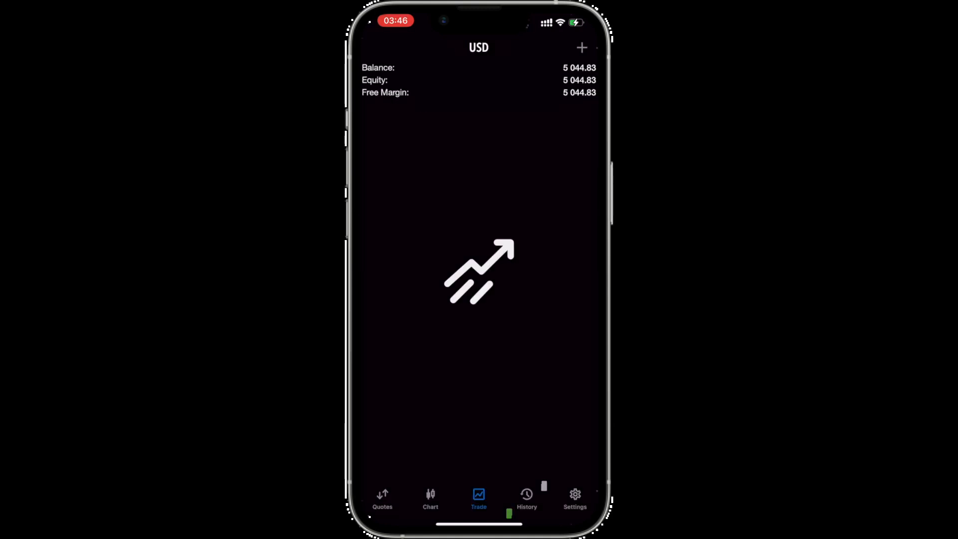
pyautogui.click(525, 496)
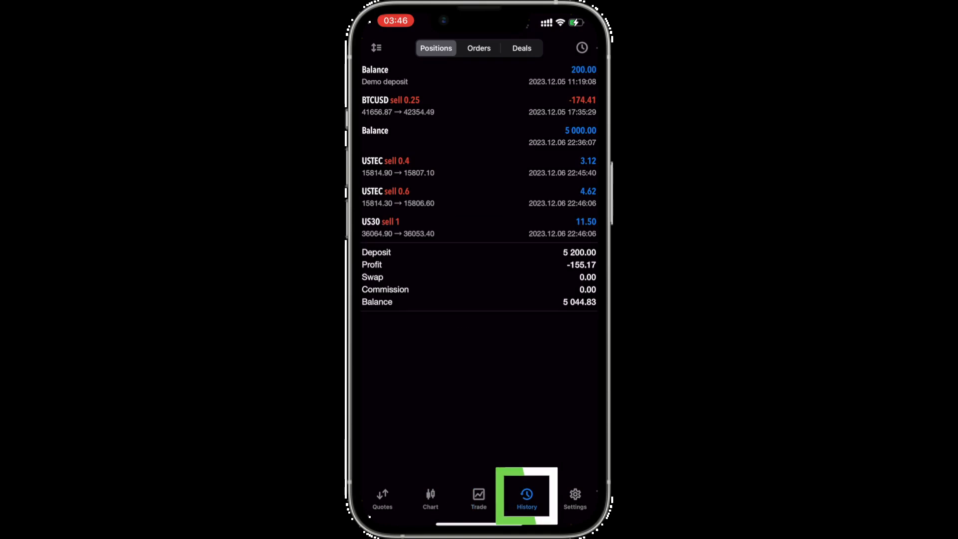